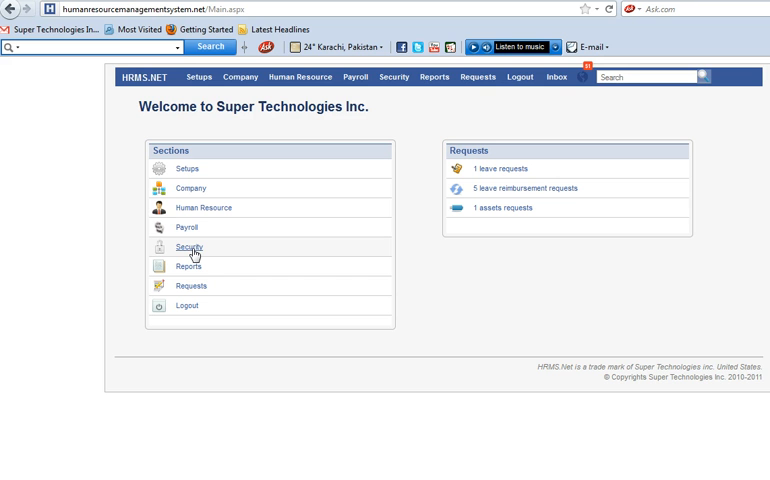
# Step: Reach the admin type list (Admin, AllRights, View Reports, Emp_All) from the Security area
pyautogui.click(188, 246)
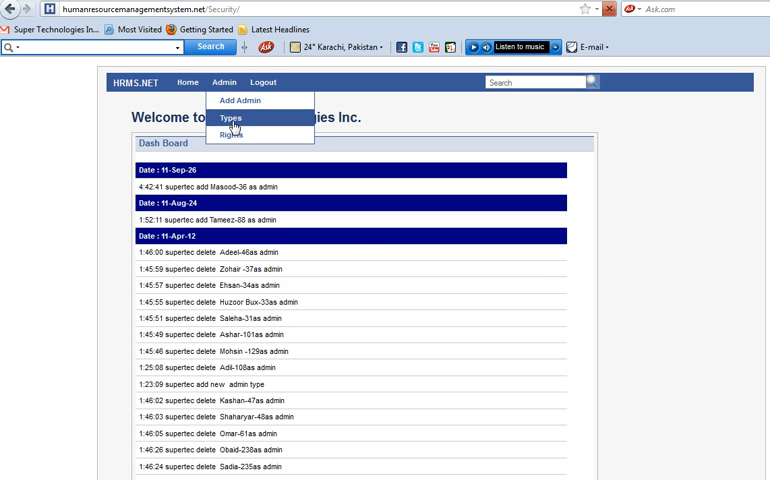
pyautogui.click(228, 116)
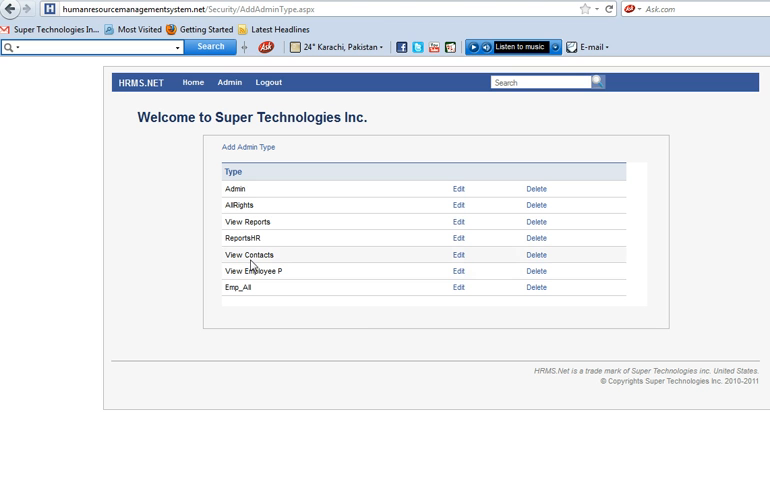
pyautogui.moveTo(252, 268)
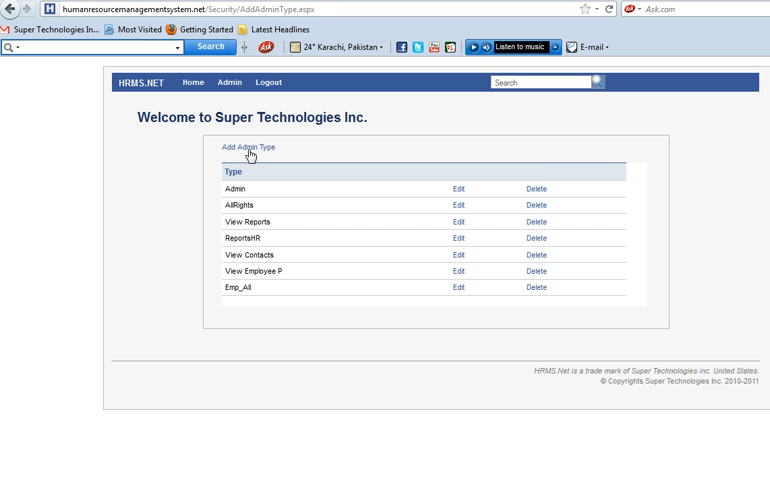
pyautogui.click(236, 146)
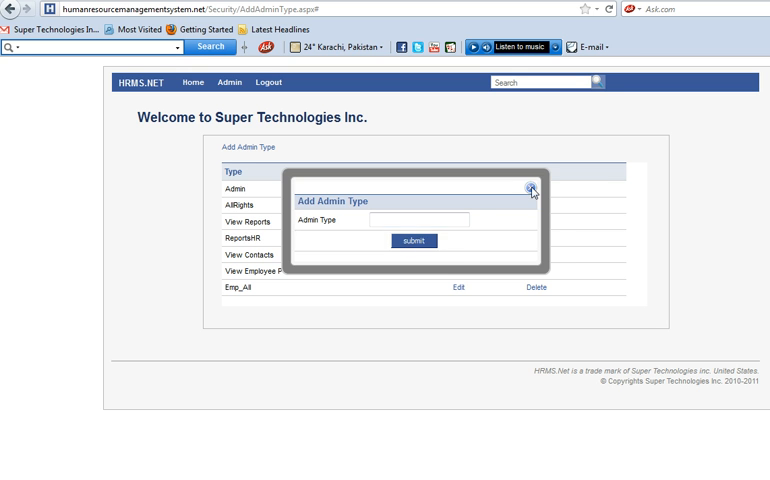
pyautogui.click(532, 188)
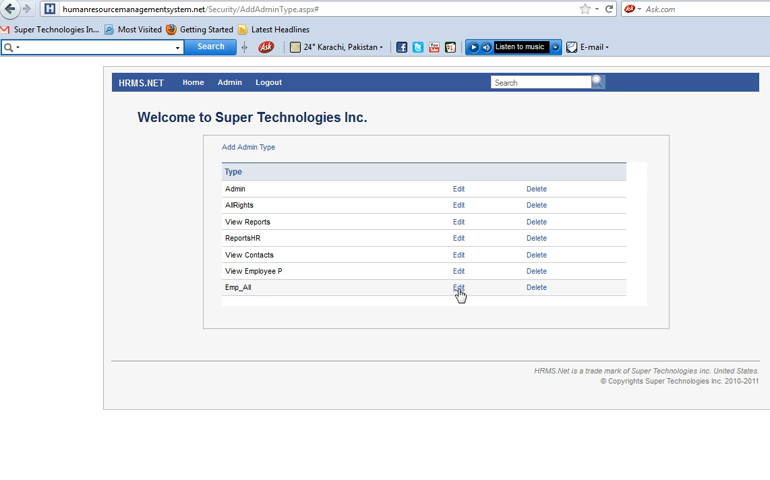
pyautogui.click(456, 288)
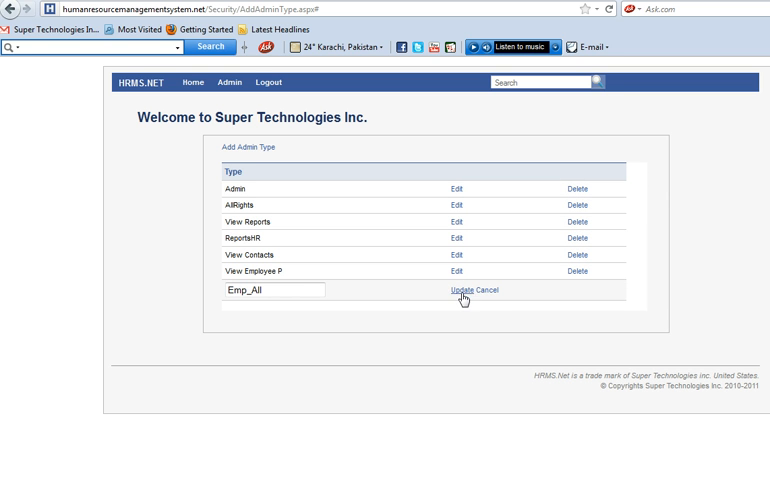
pyautogui.click(452, 290)
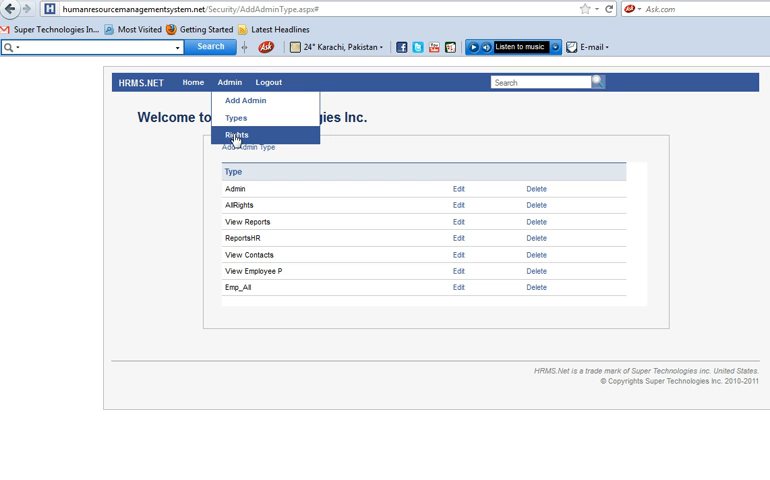
# Step: In Admin Rights Settings, pair admin type View Reports with the Reports rights area
pyautogui.click(228, 132)
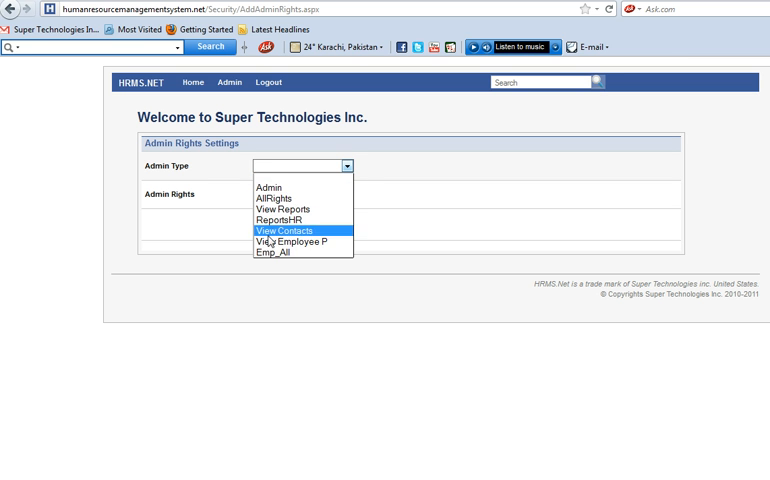
pyautogui.moveTo(284, 250)
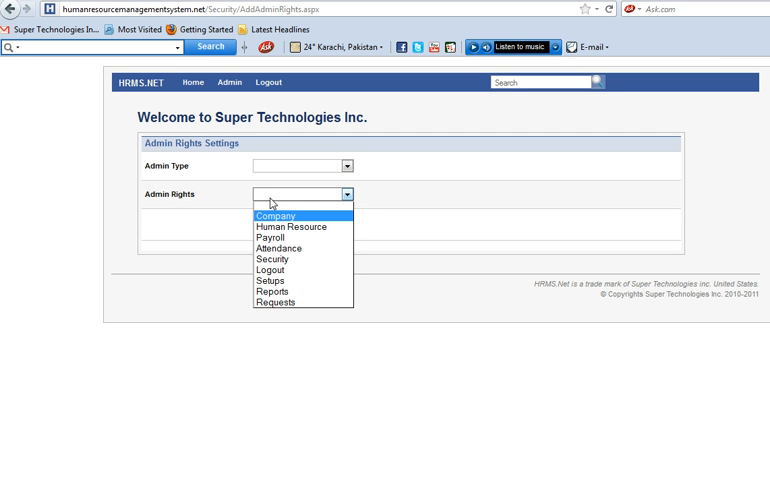
pyautogui.moveTo(280, 304)
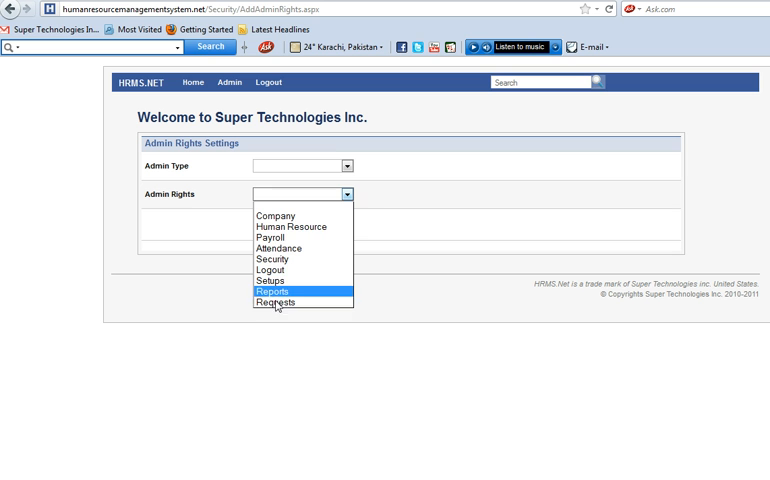
pyautogui.moveTo(286, 284)
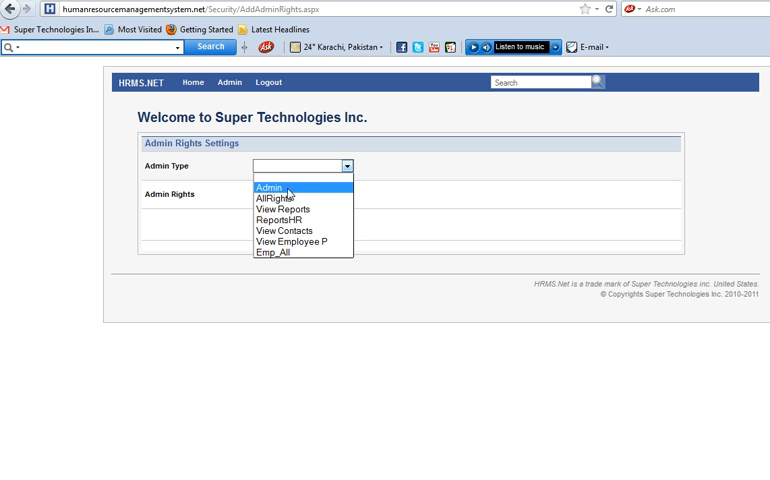
pyautogui.moveTo(282, 208)
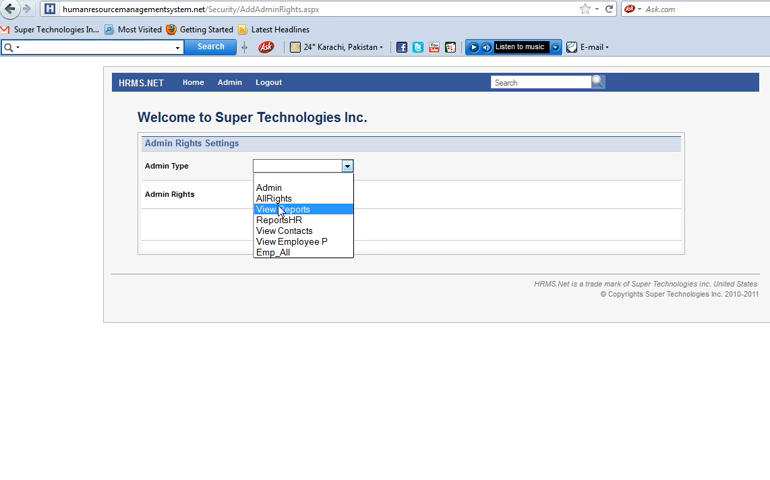
pyautogui.click(304, 200)
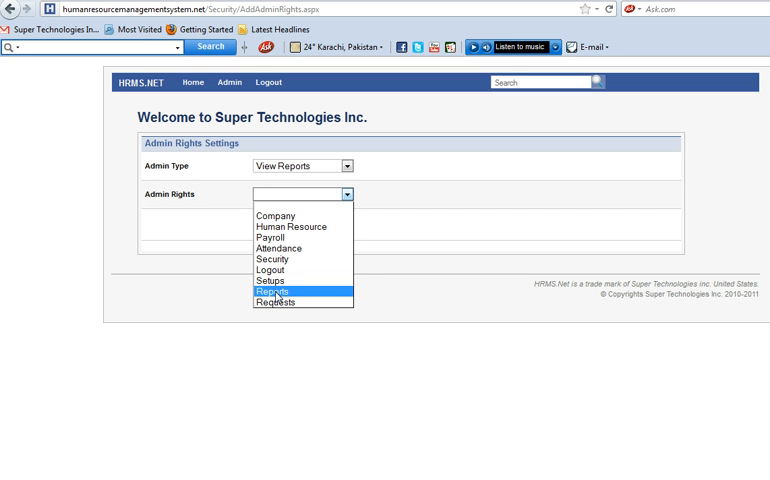
pyautogui.click(284, 280)
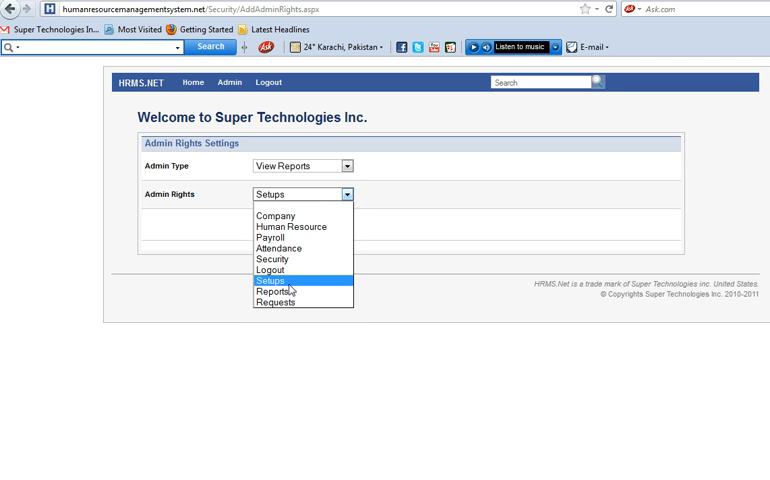
pyautogui.click(276, 290)
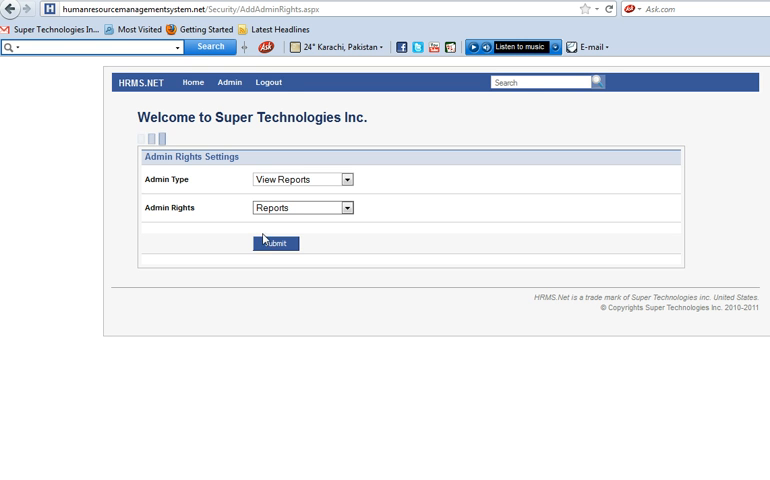
# Step: Review the Reports rights checklist for View Reports, then switch its rights area to Human Resource
pyautogui.click(276, 244)
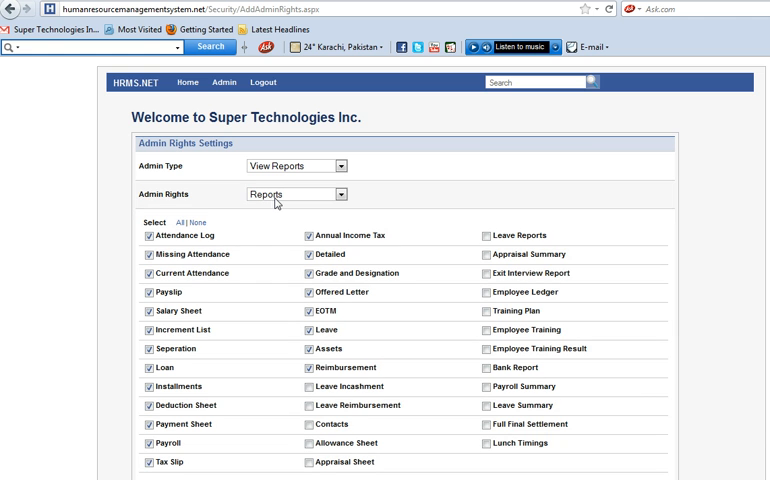
pyautogui.scroll(-3)
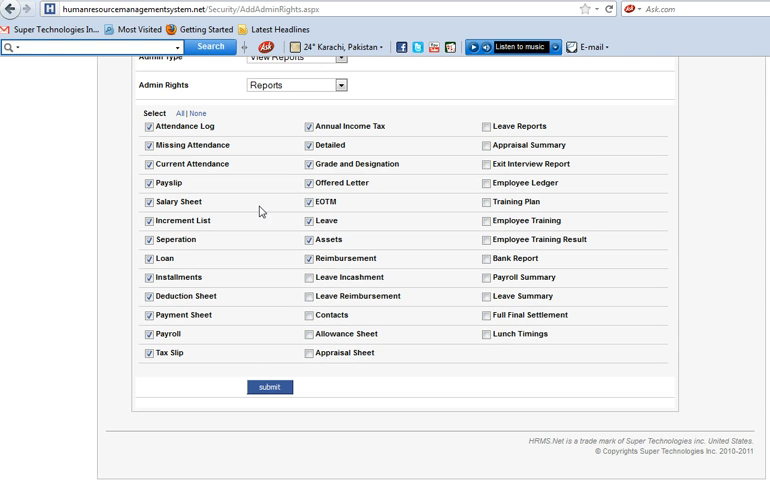
pyautogui.moveTo(212, 180)
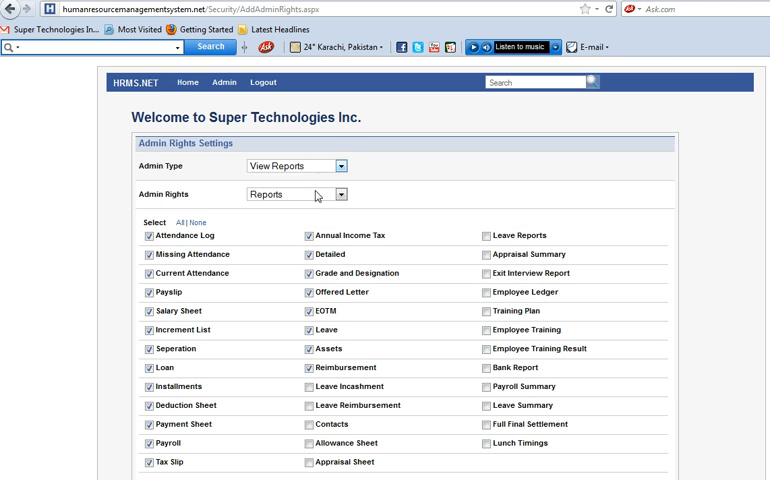
pyautogui.scroll(-3)
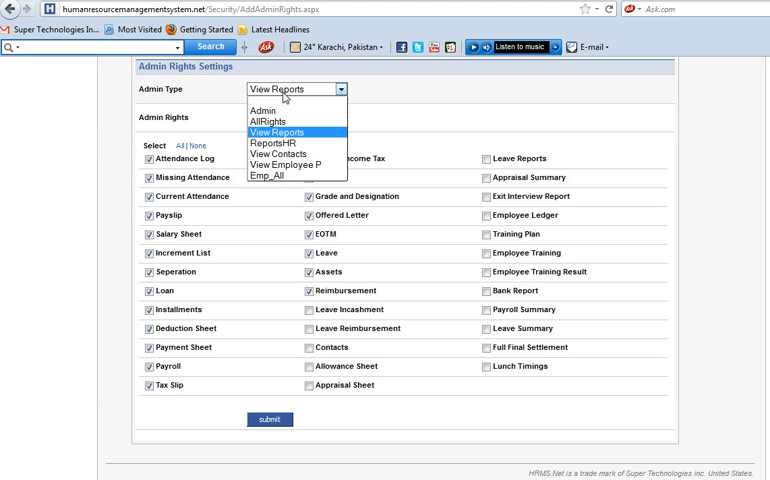
pyautogui.click(276, 132)
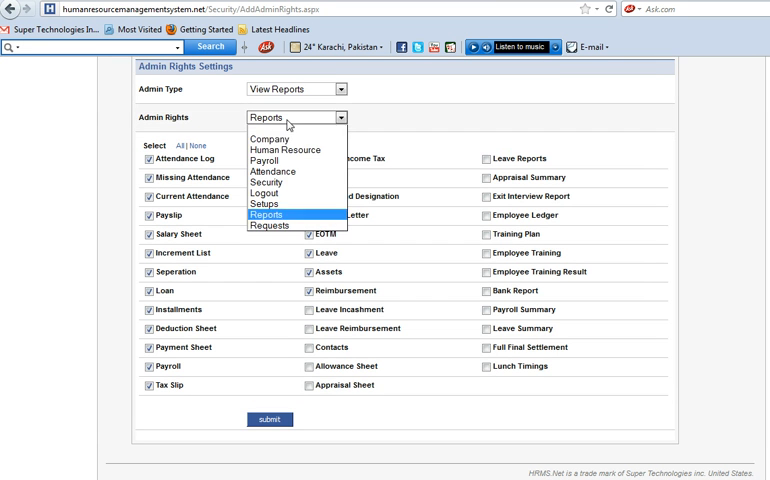
pyautogui.click(286, 150)
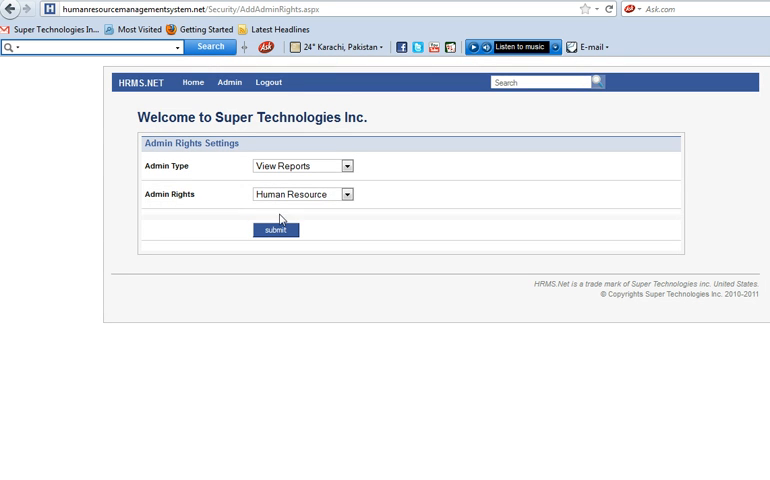
pyautogui.moveTo(310, 204)
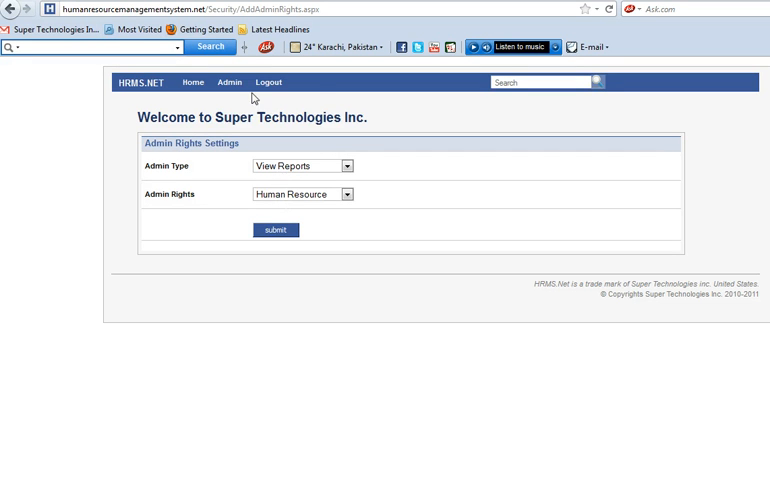
# Step: Start a new admin entry for employee Ehsan-34 as View Reports, then close the form unsaved
pyautogui.click(230, 82)
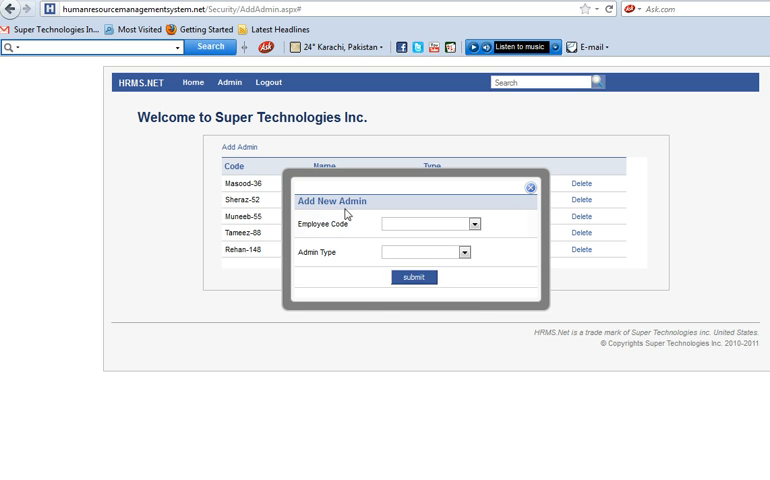
pyautogui.click(474, 224)
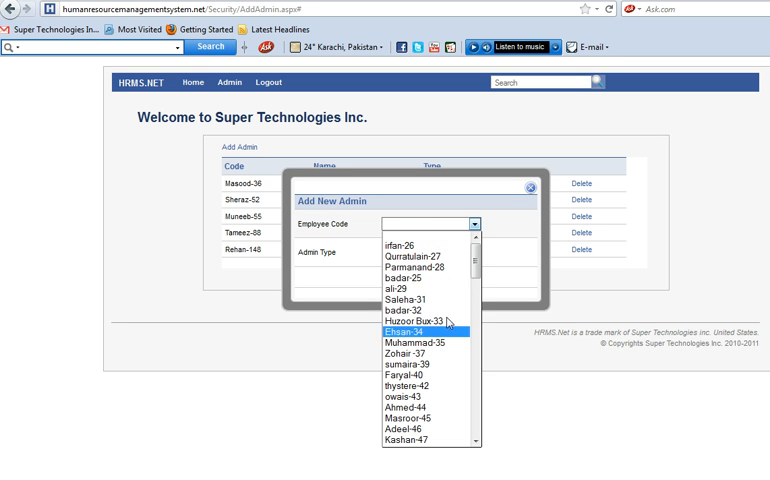
pyautogui.click(476, 252)
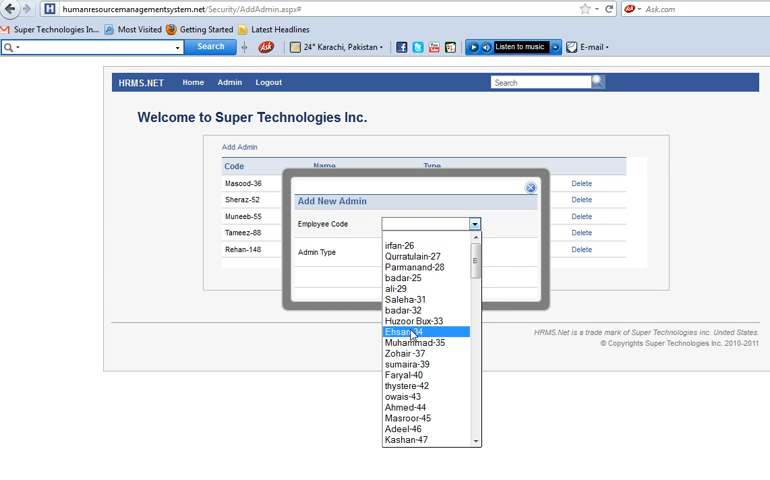
pyautogui.click(420, 326)
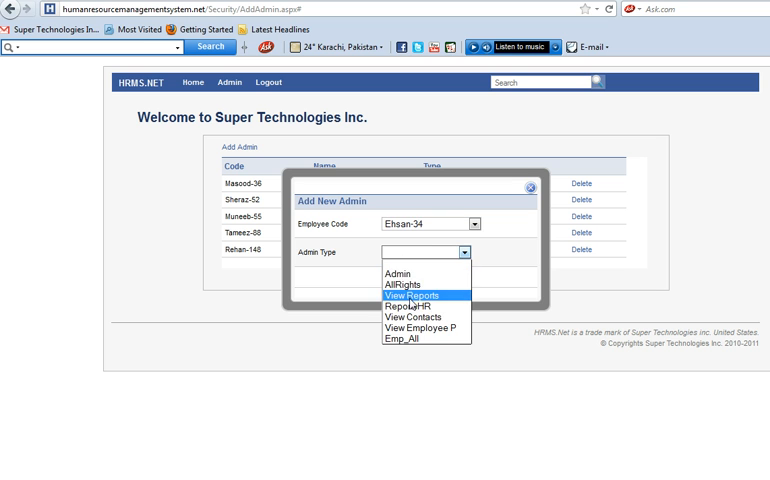
pyautogui.click(410, 294)
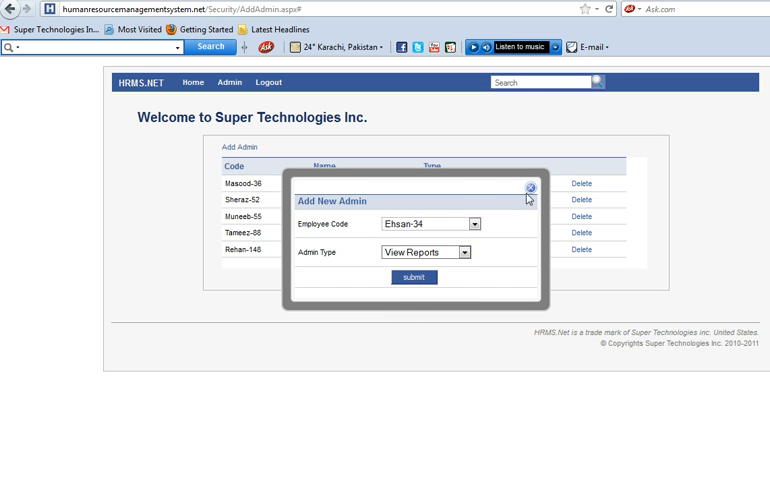
pyautogui.click(532, 190)
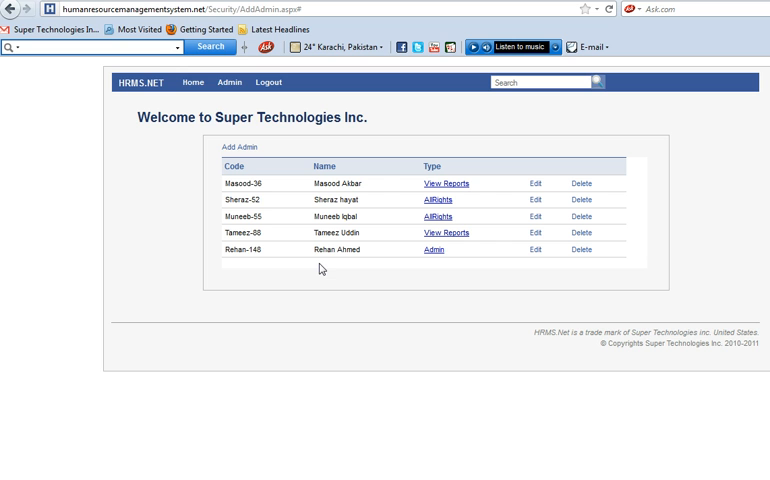
pyautogui.click(228, 82)
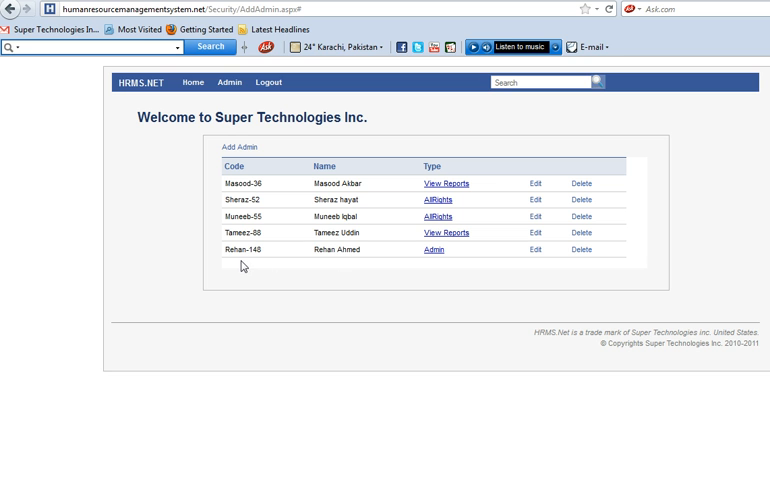
pyautogui.moveTo(404, 314)
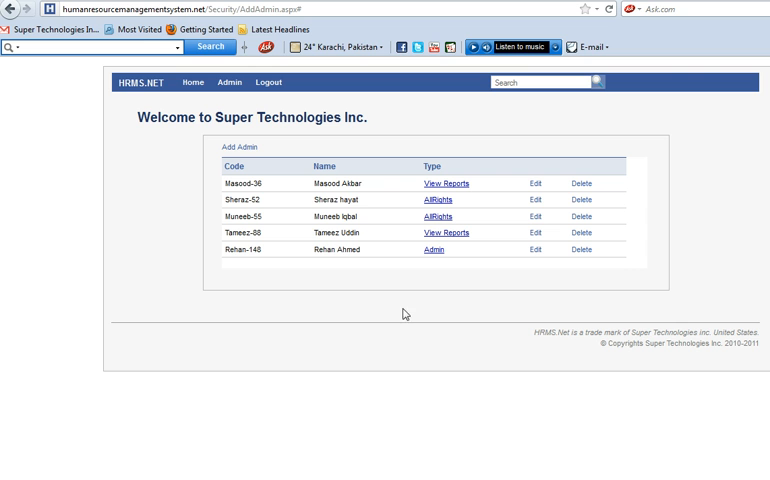
pyautogui.moveTo(440, 266)
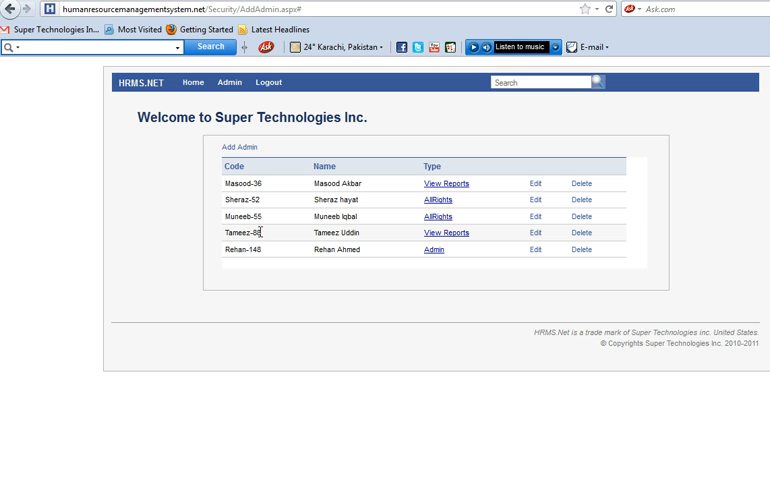
pyautogui.moveTo(432, 434)
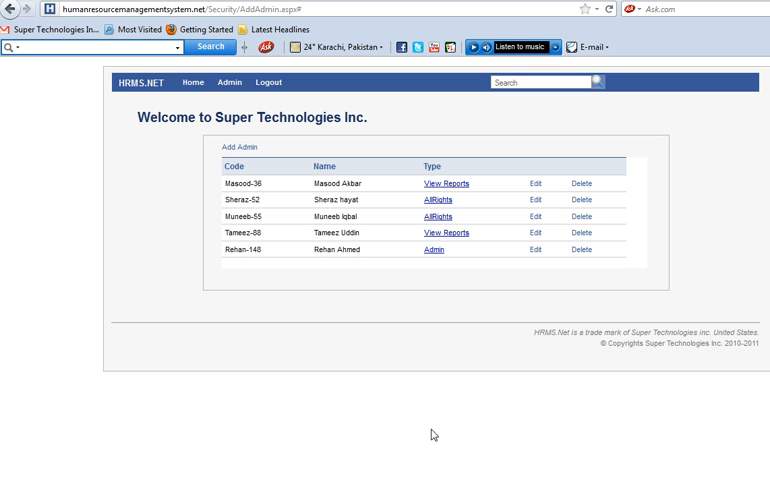